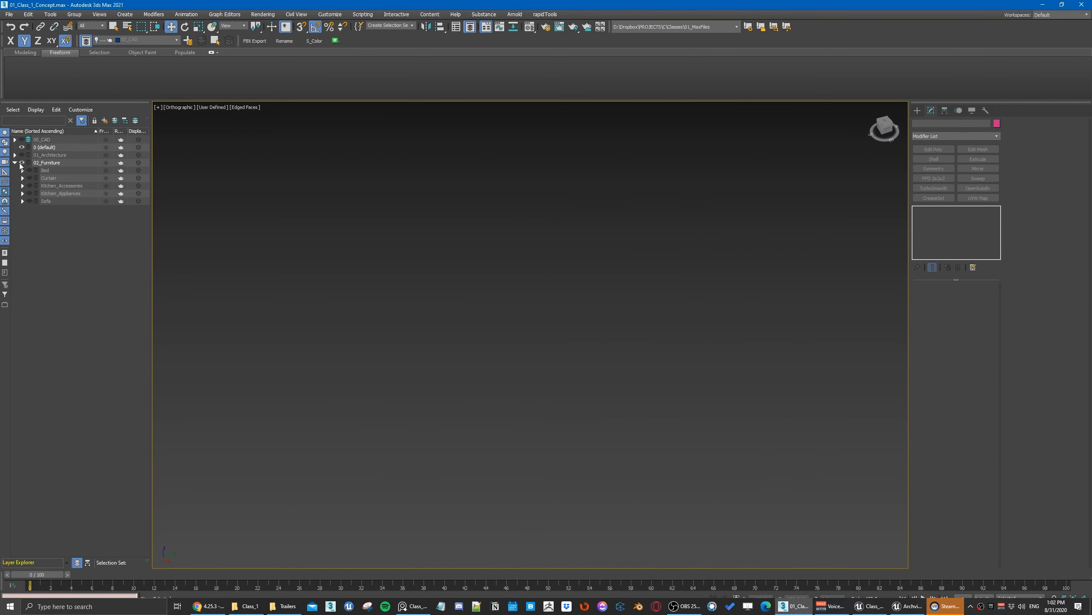
Expand the 02_Furniture layer and make its furniture sublayers visible in the viewport
{"action": "left_click", "coordinate": [21, 154]}
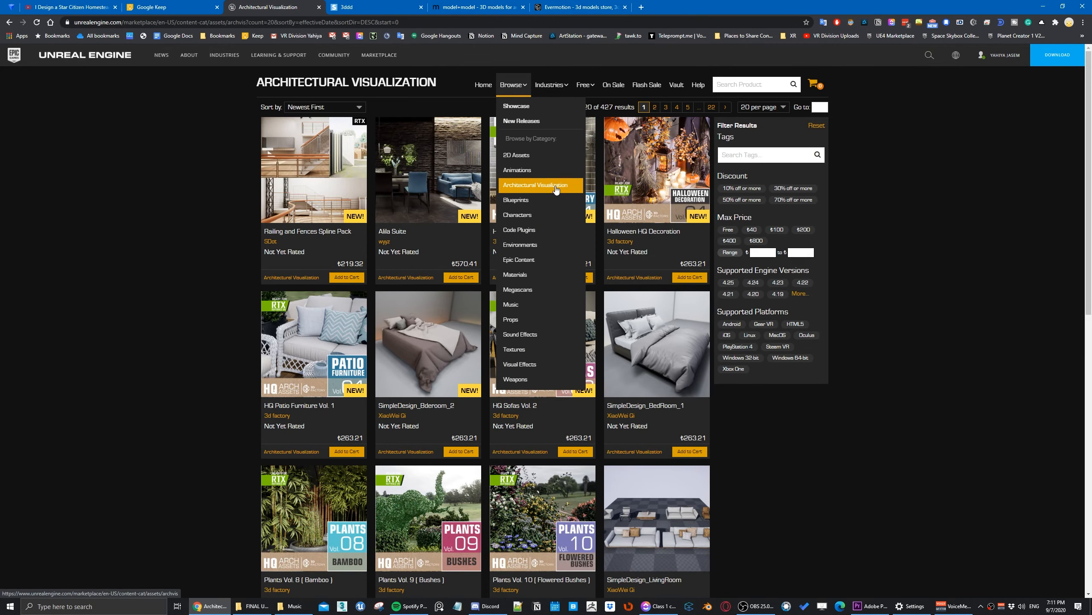
Browse the 3dsky furniture listings, then switch to the model+model Vol.11 Kitchen elements page
{"action": "left_click", "coordinate": [376, 7]}
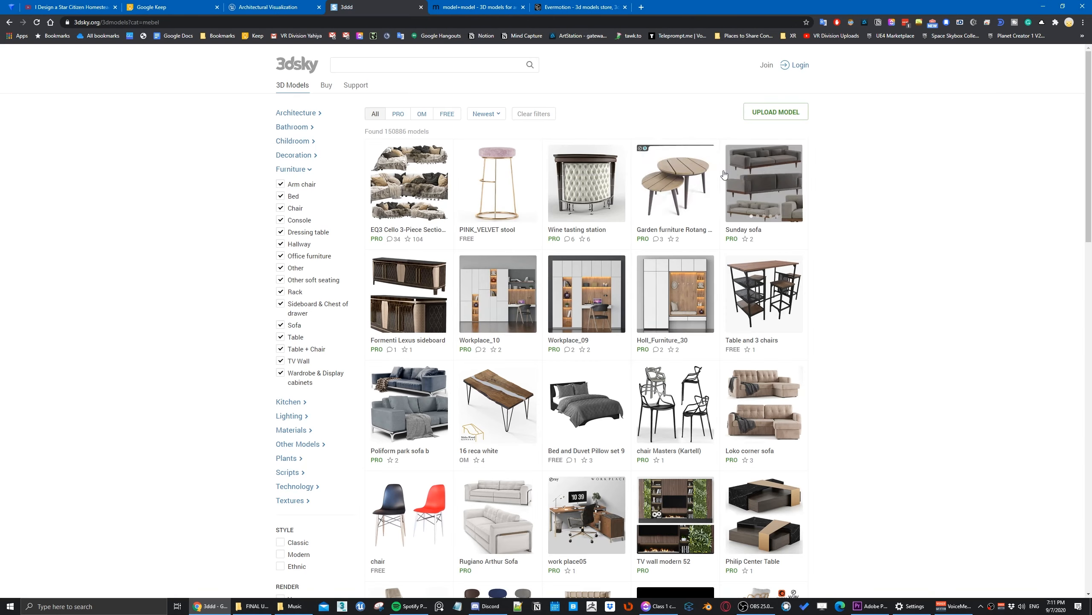
{"action": "scroll", "scroll_direction": "down", "scroll_amount": 3}
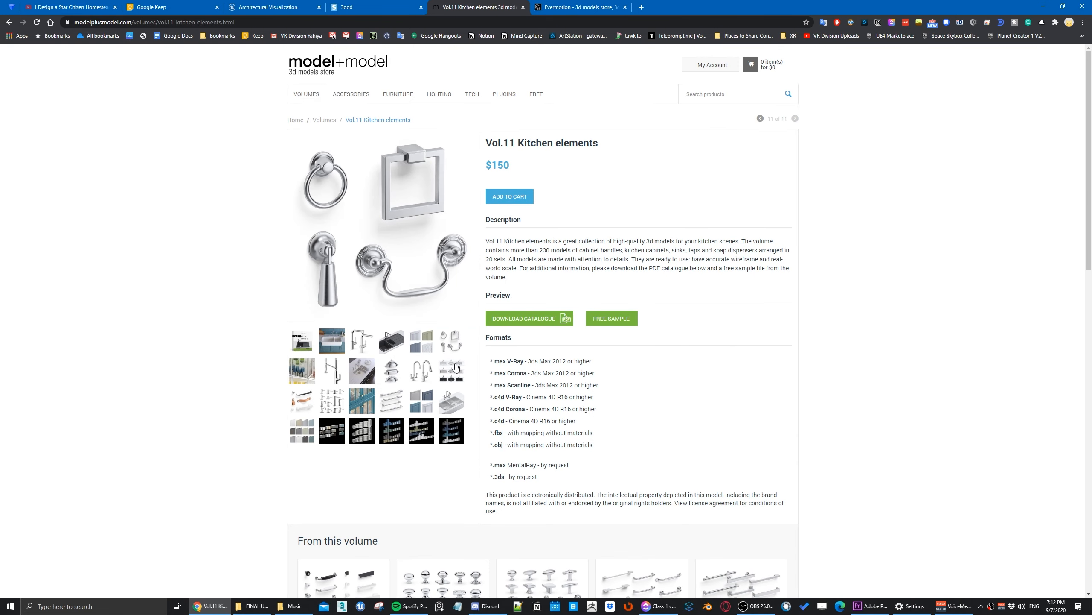
{"action": "left_click", "coordinate": [579, 7]}
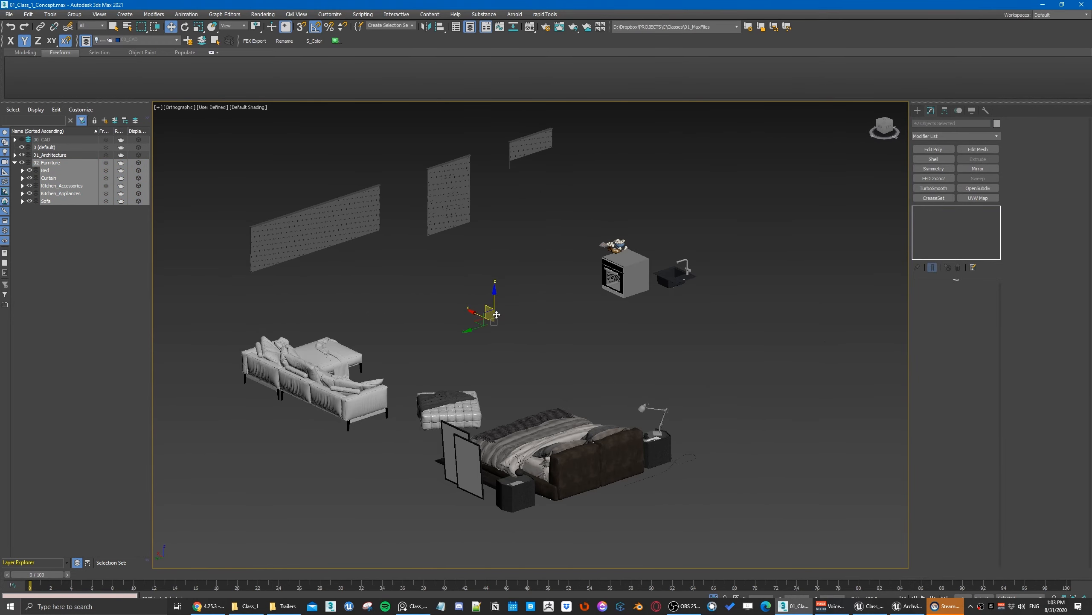
Export the furniture as Datasmith file Apartment_01_Furniture into DT_TEMP and dismiss the warnings log
{"action": "left_click", "coordinate": [255, 40]}
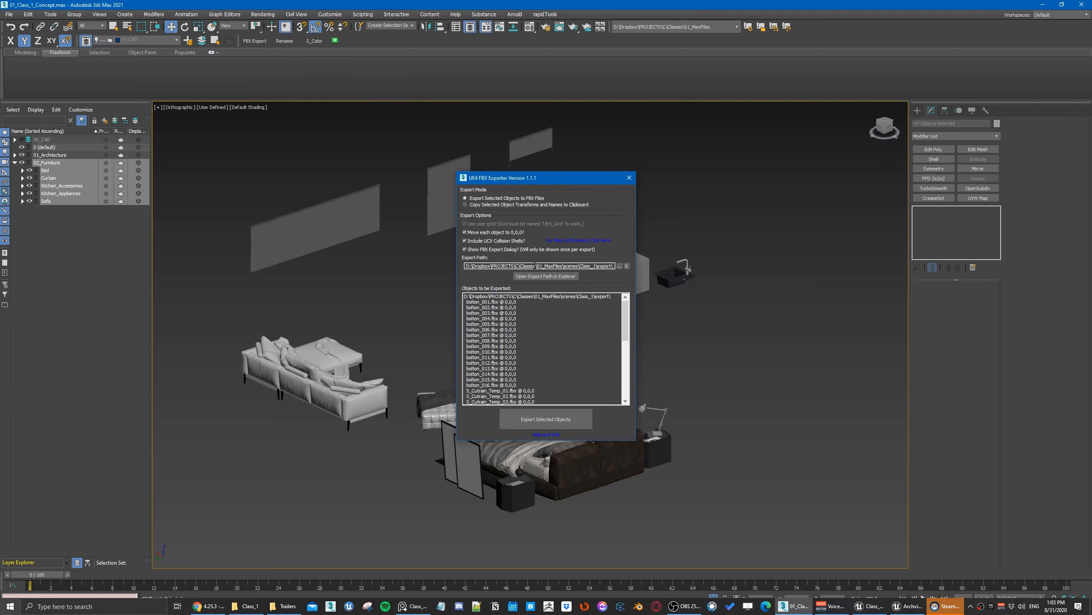
{"action": "left_click", "coordinate": [628, 178]}
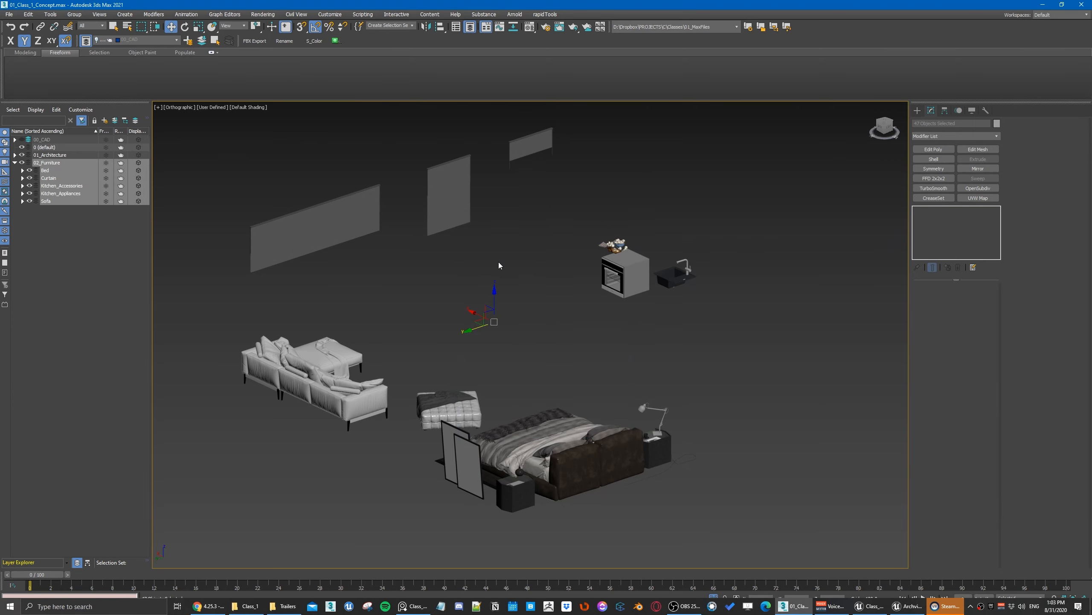
{"action": "left_click", "coordinate": [255, 40]}
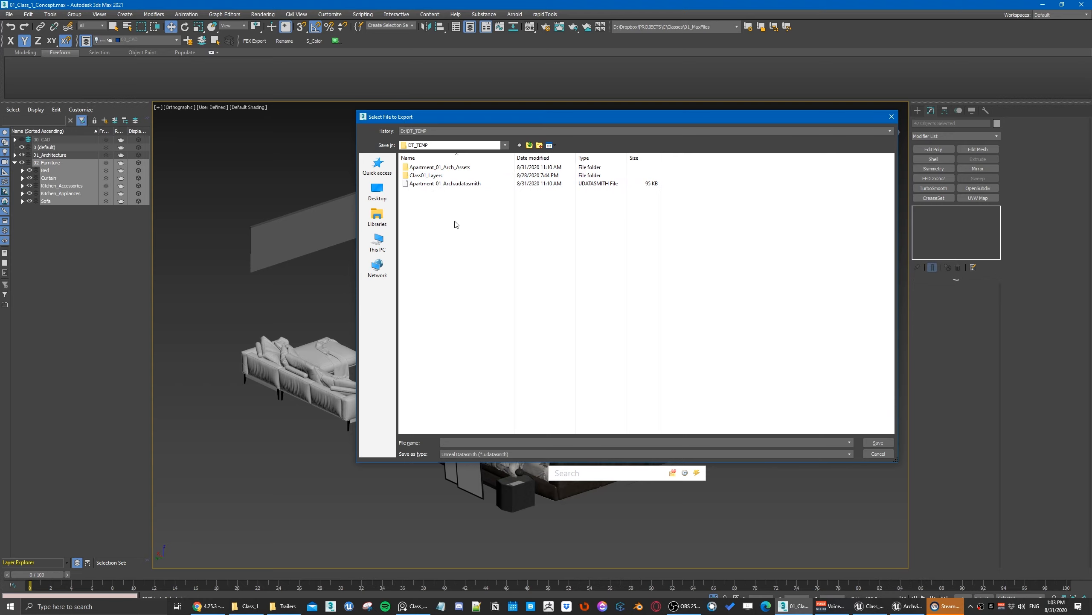
{"action": "type", "text": "Apartment_01_Furnitu"}
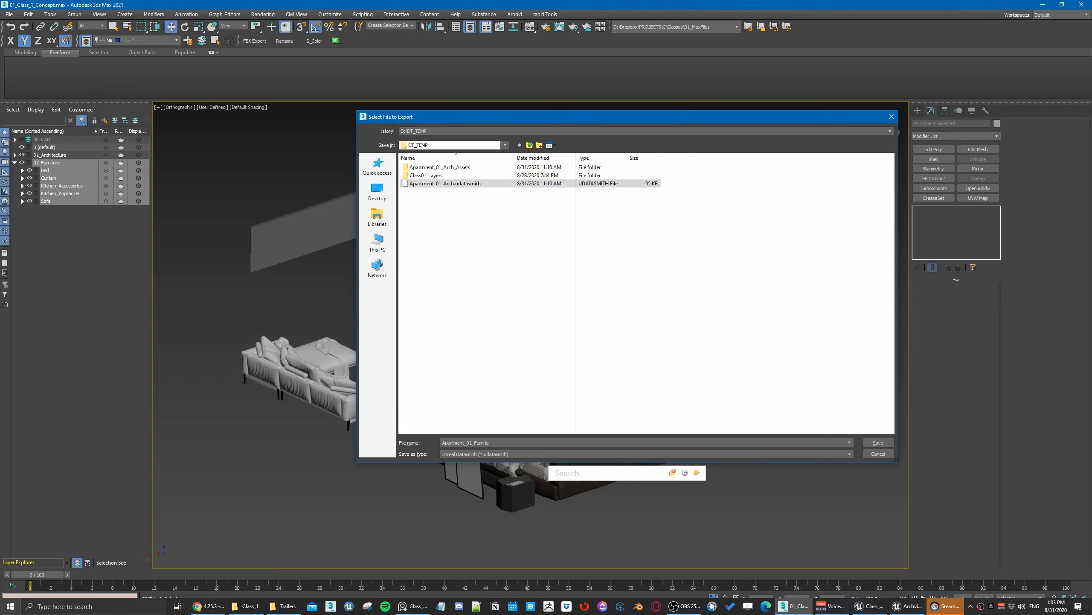
{"action": "left_click", "coordinate": [877, 442]}
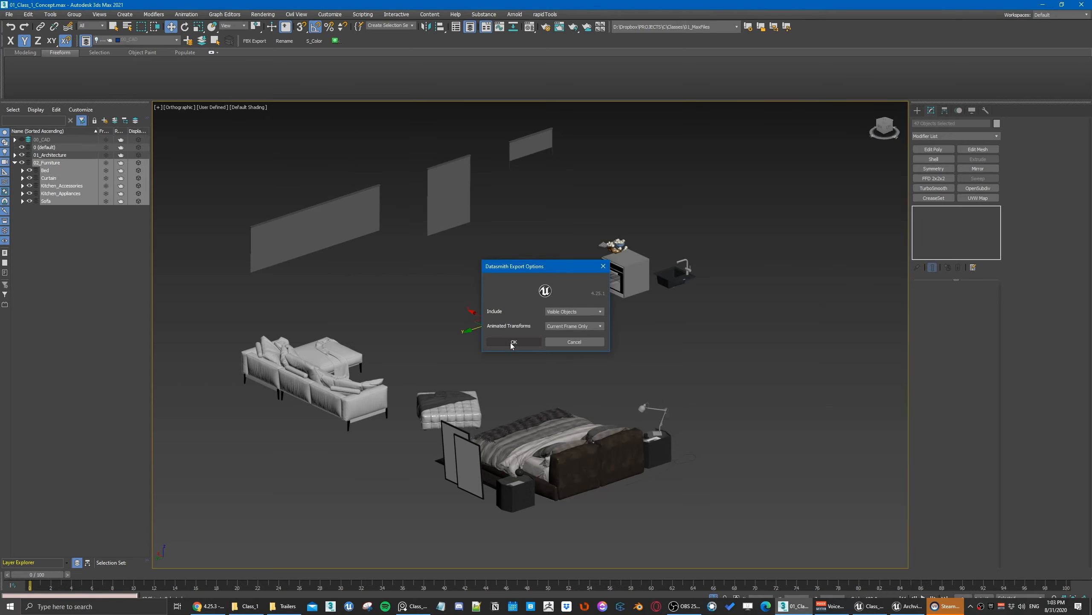
{"action": "left_click", "coordinate": [513, 342]}
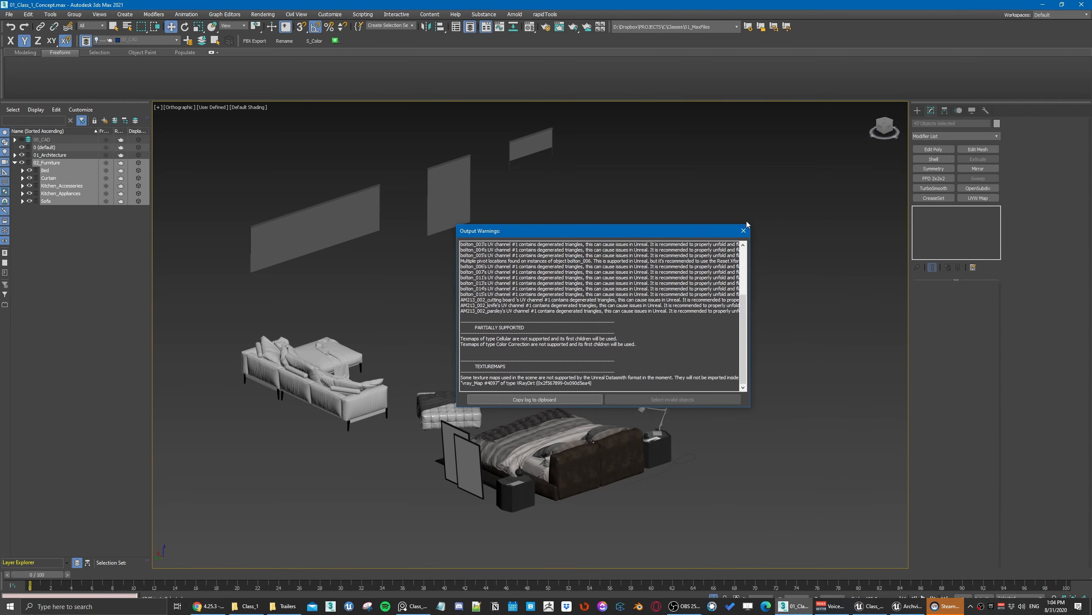
{"action": "left_click", "coordinate": [743, 230]}
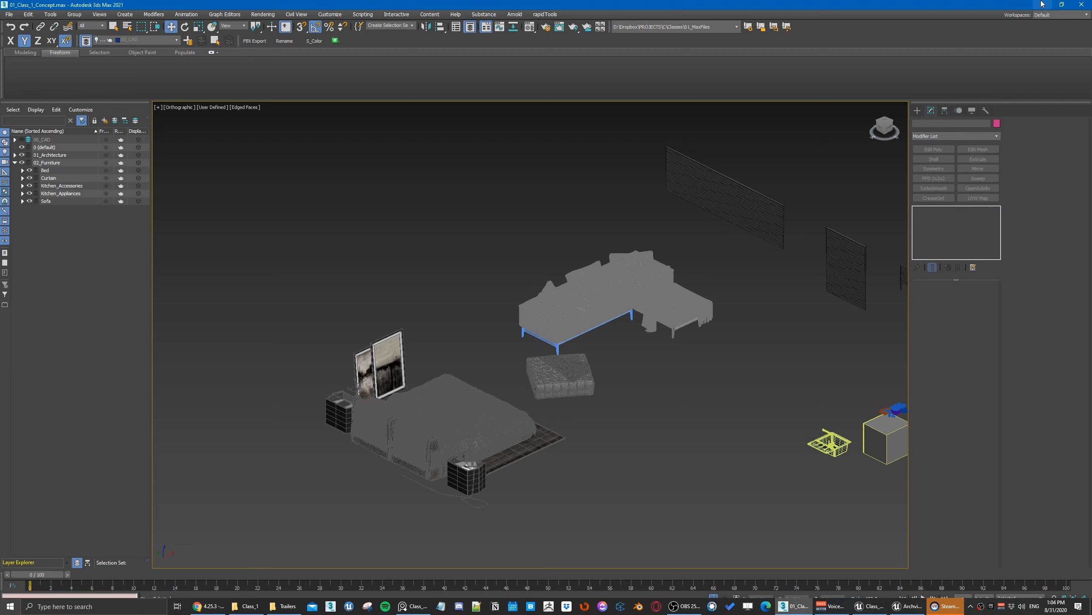
{"action": "mouse_move", "coordinate": [1044, 5]}
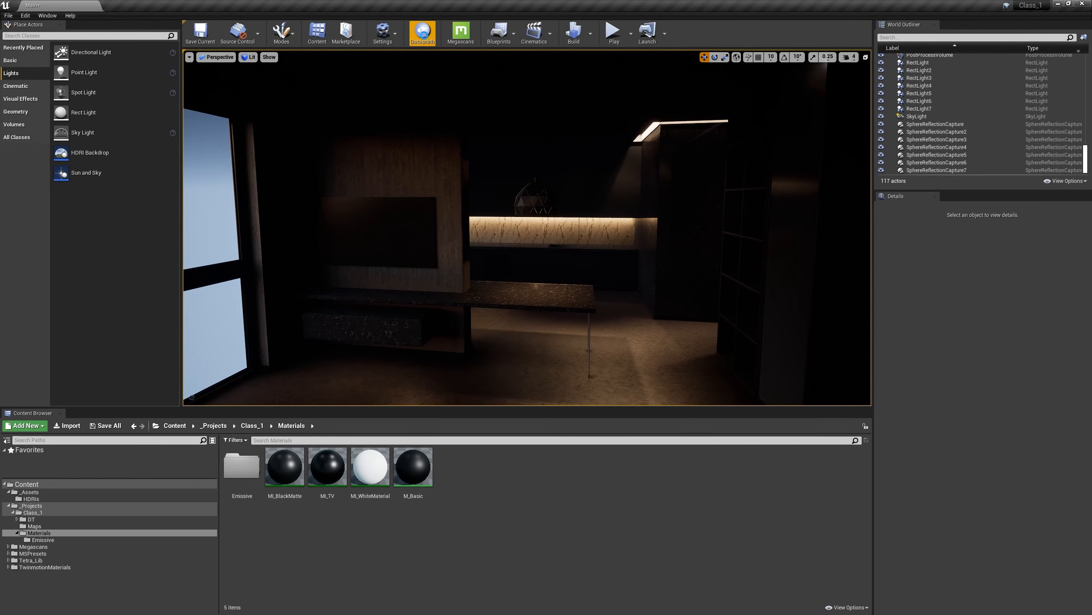
Import Apartment_01_Furniture.udatasmith into the Class_1/DT folder with geometry and materials
{"action": "left_click", "coordinate": [423, 32]}
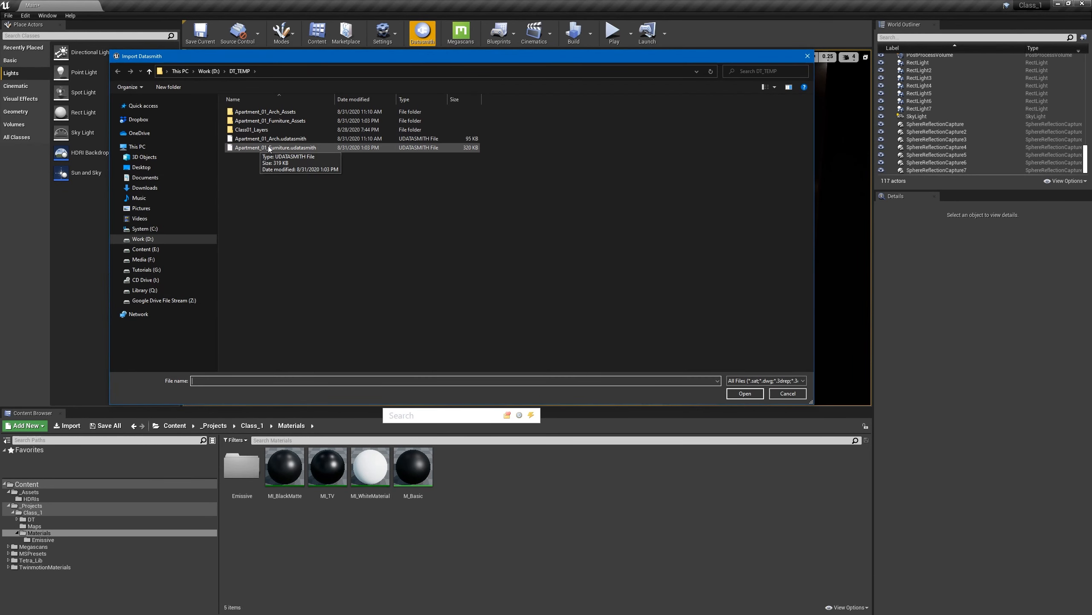
{"action": "left_click", "coordinate": [745, 394]}
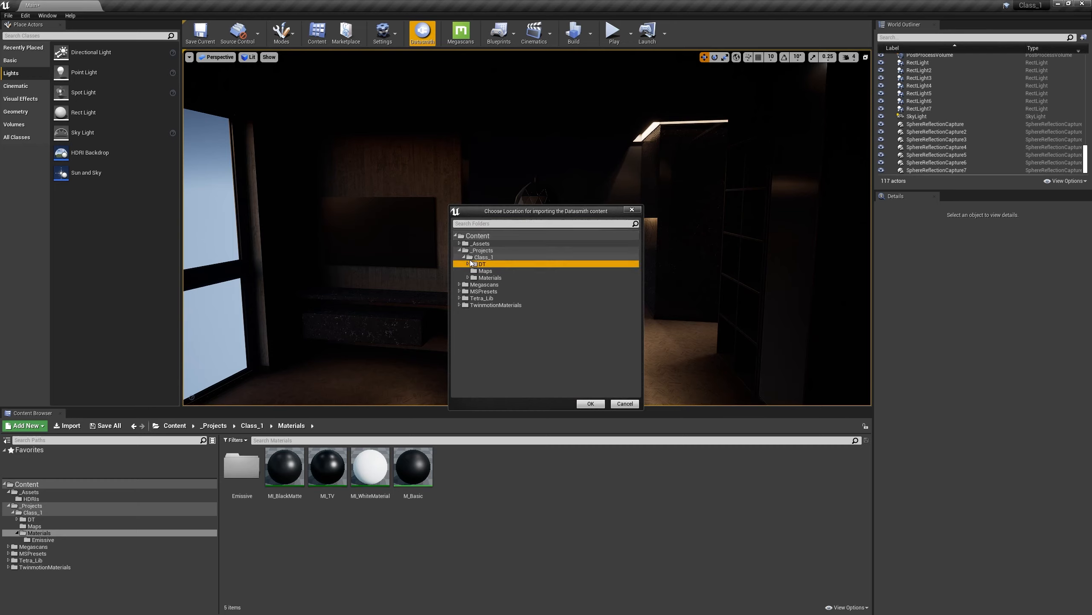
{"action": "left_click", "coordinate": [465, 264]}
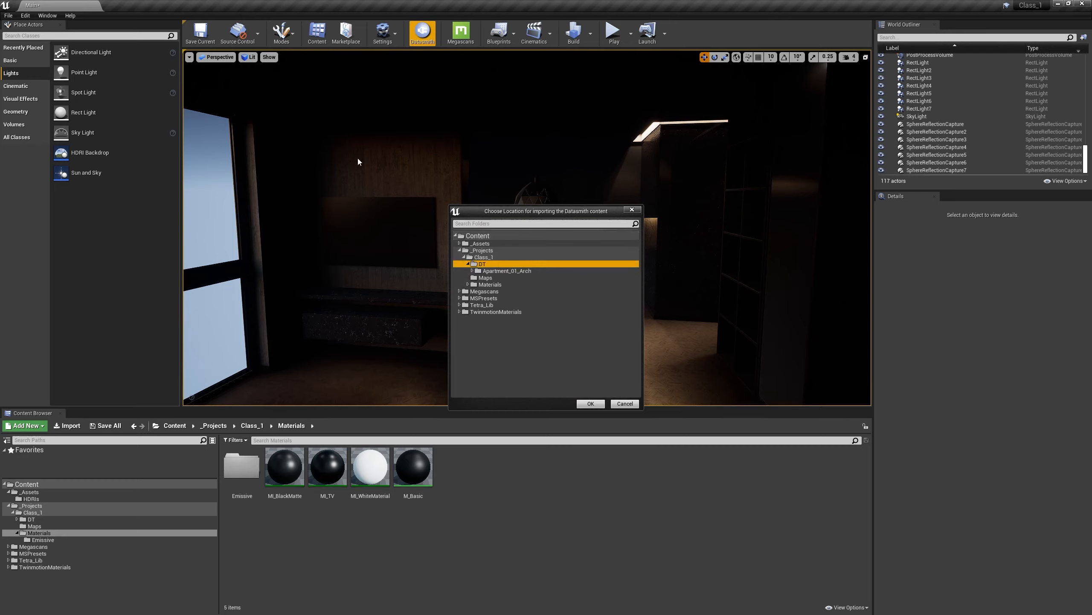
{"action": "left_click", "coordinate": [589, 404]}
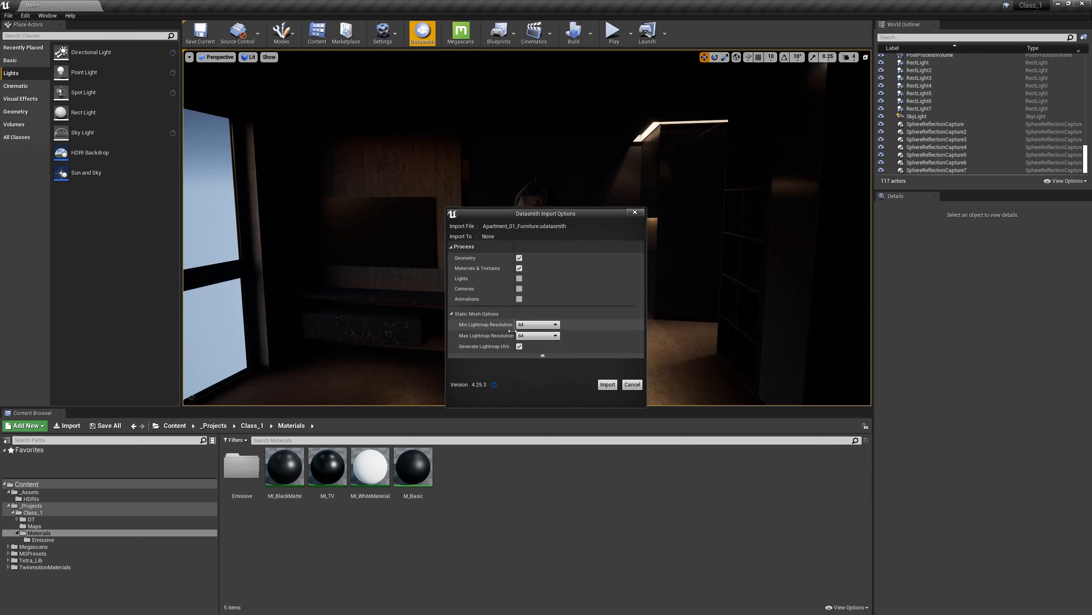
{"action": "left_click", "coordinate": [606, 384]}
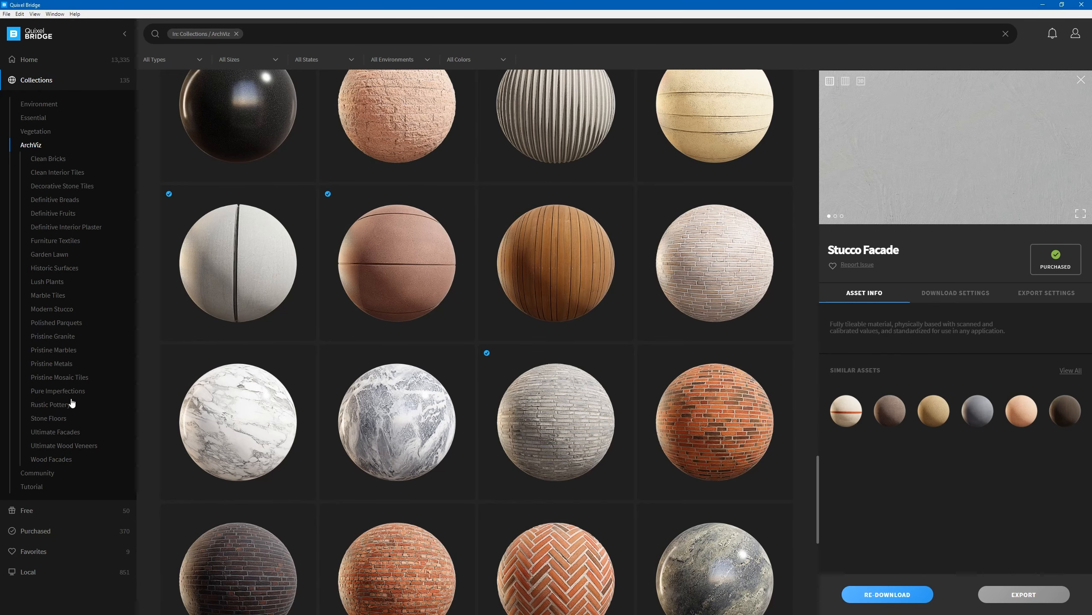
Scroll through the Quixel Bridge ArchViz collection overview of 23 collections
{"action": "scroll", "scroll_direction": "down", "scroll_amount": 3}
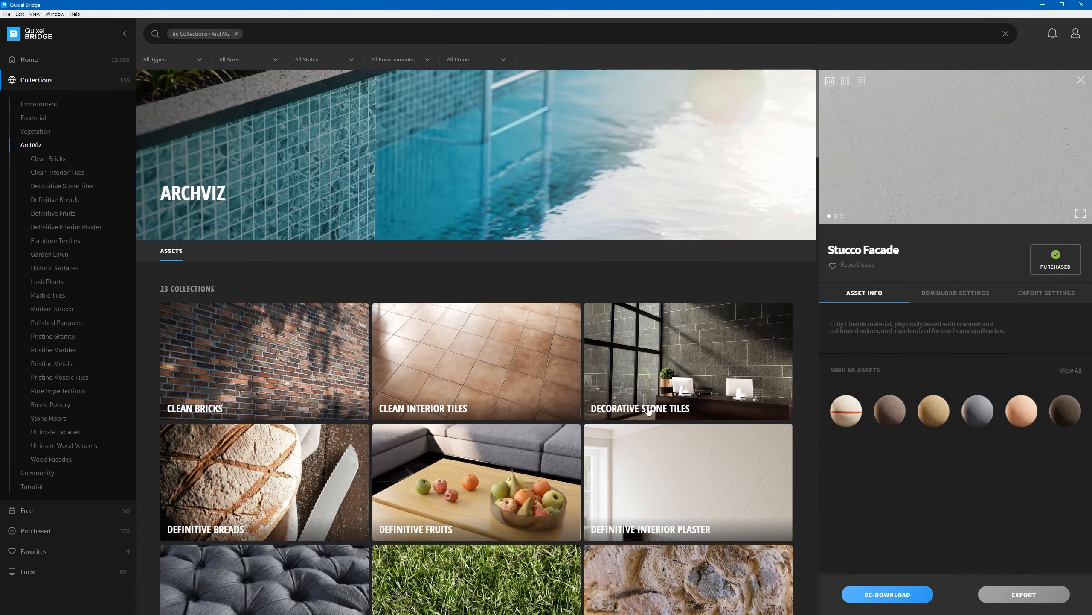
{"action": "scroll", "scroll_direction": "down", "scroll_amount": 3}
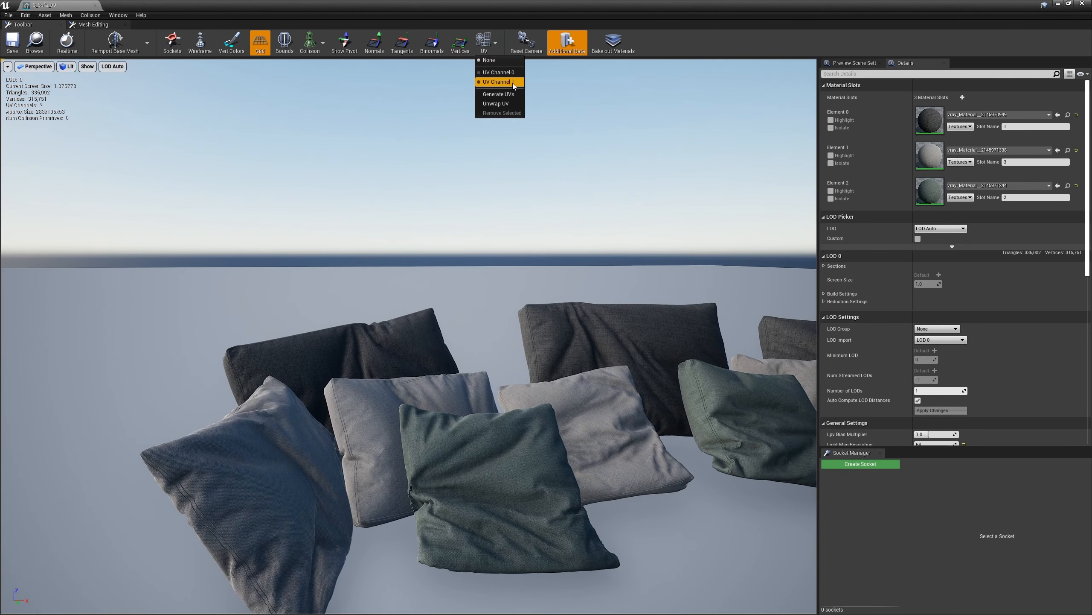
{"action": "left_click", "coordinate": [499, 82]}
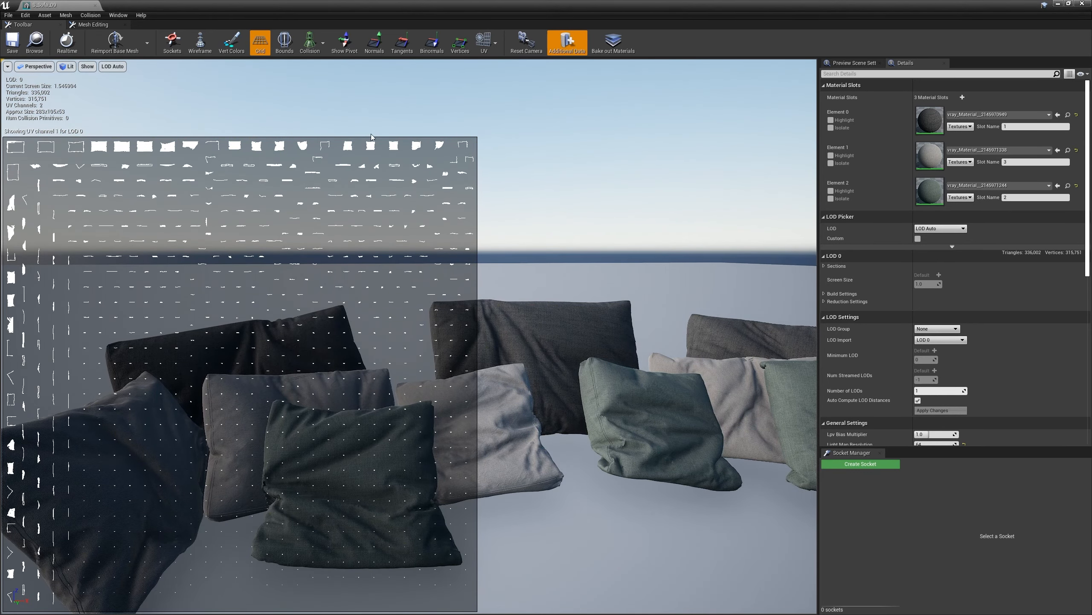
{"action": "left_click", "coordinate": [484, 42]}
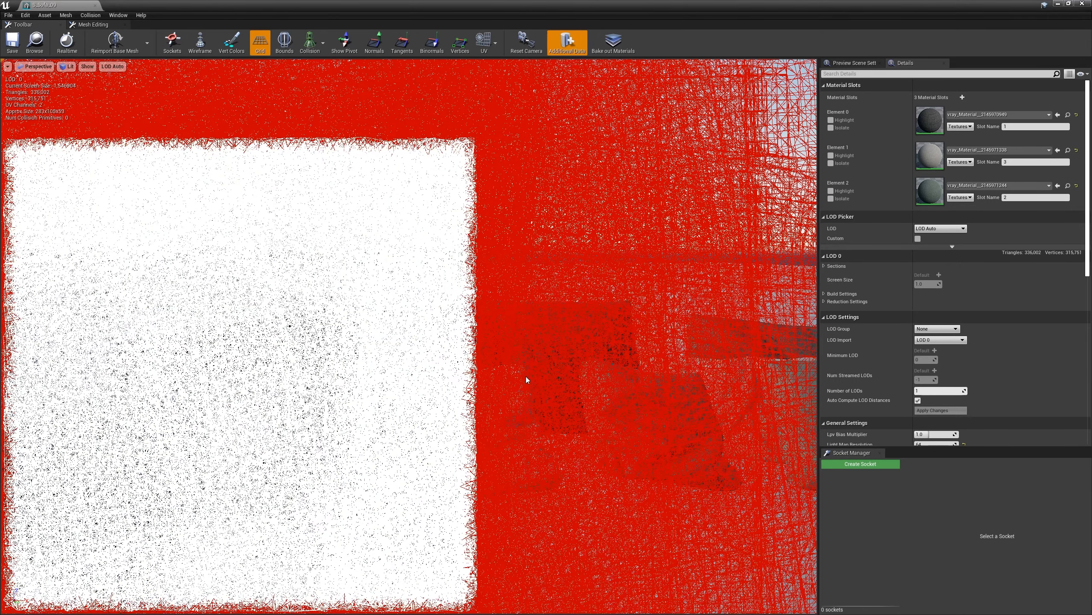
{"action": "left_click", "coordinate": [485, 42]}
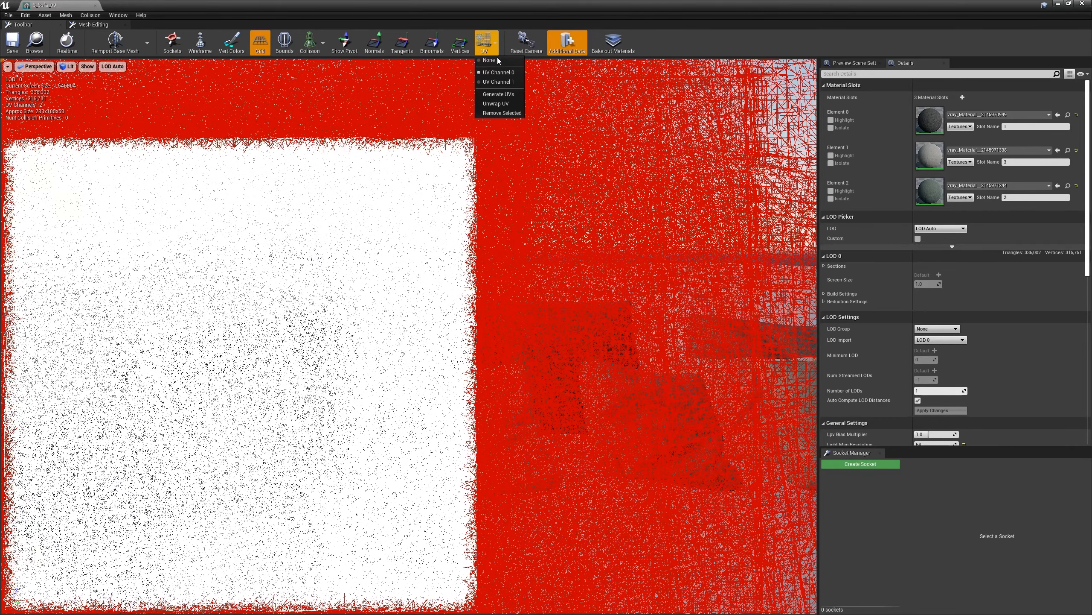
{"action": "left_click", "coordinate": [488, 60]}
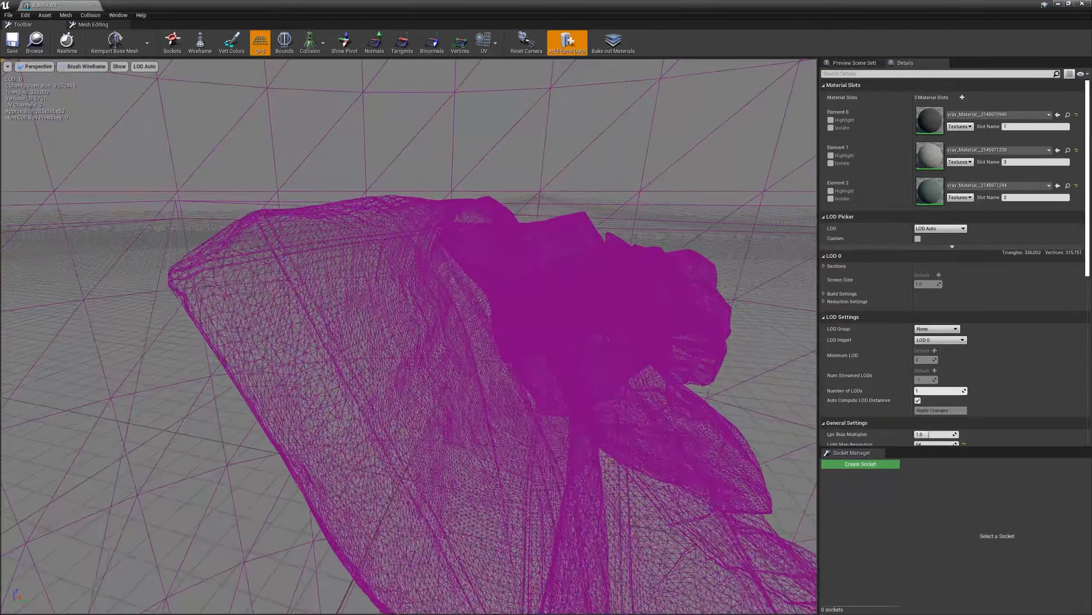
{"action": "left_click", "coordinate": [66, 66]}
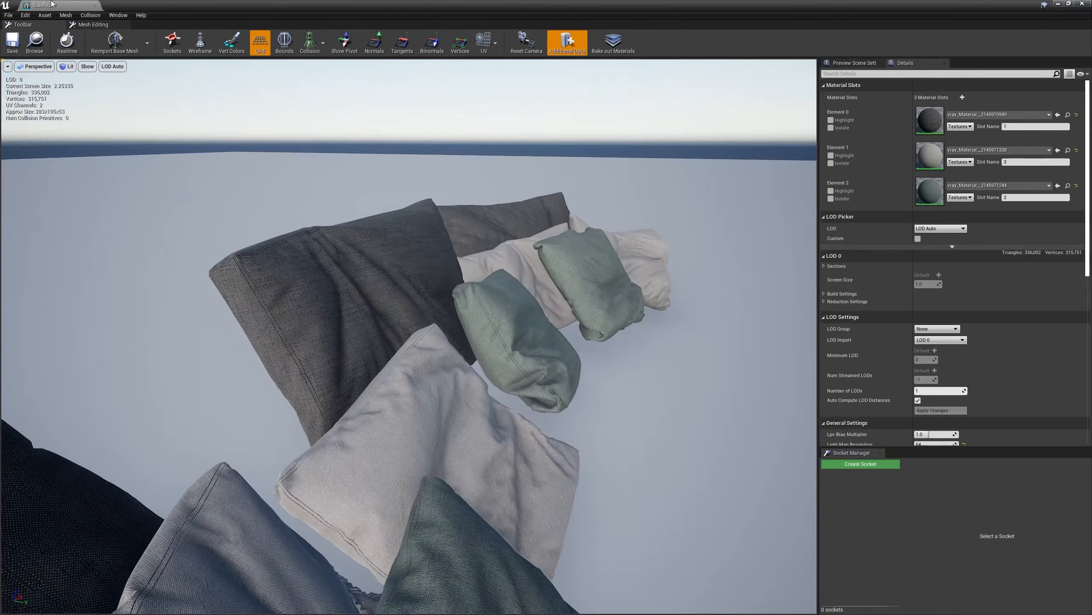